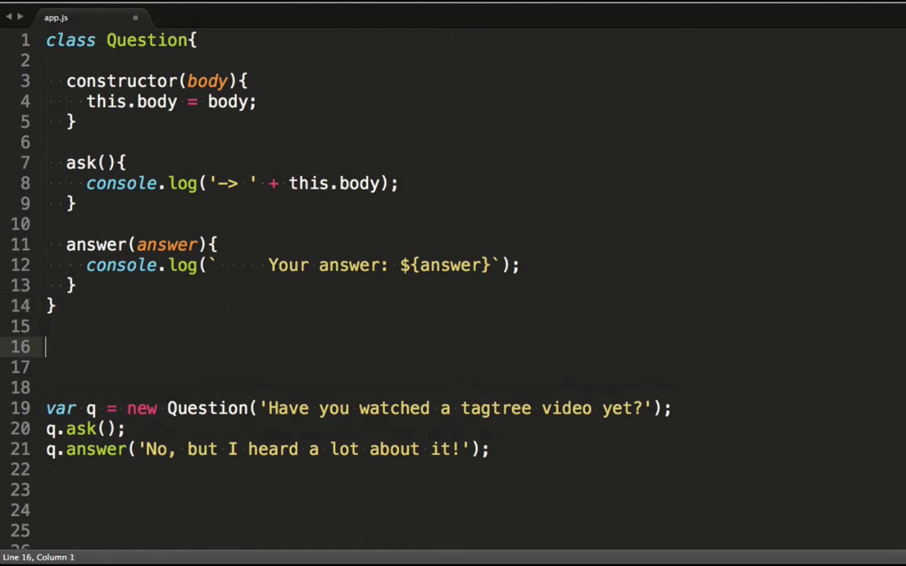
Step: Declare class MultiChoiceQuestion extends Question below the Question class
scroll("down", 3)
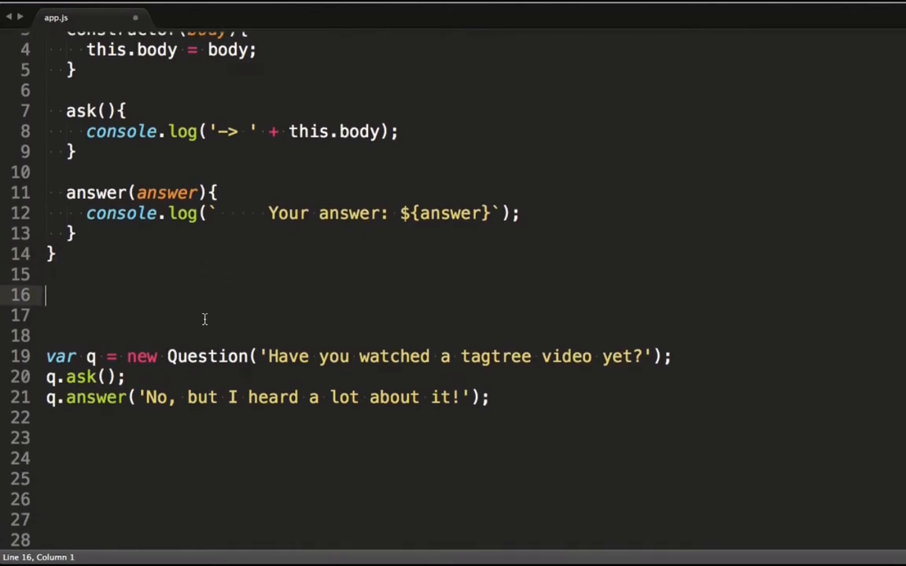
type("class")
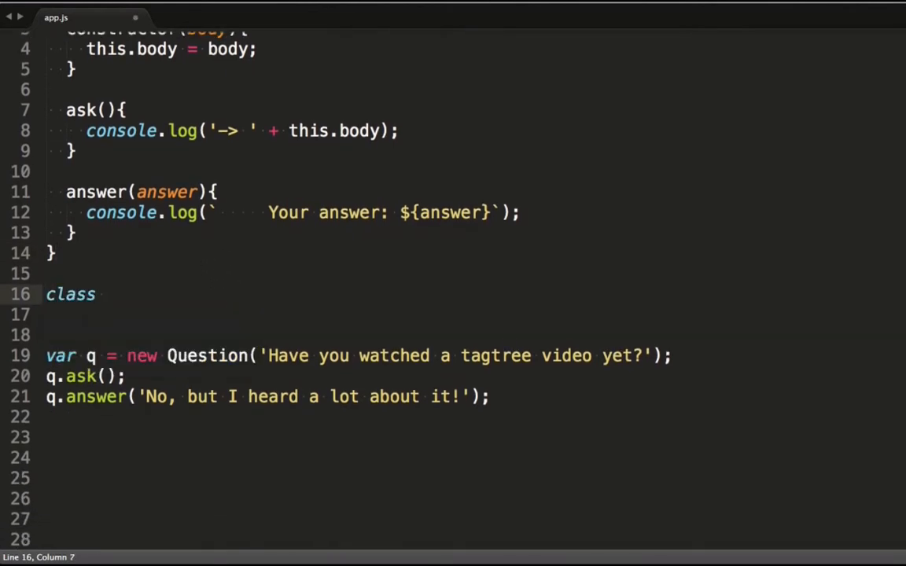
type("MultiC")
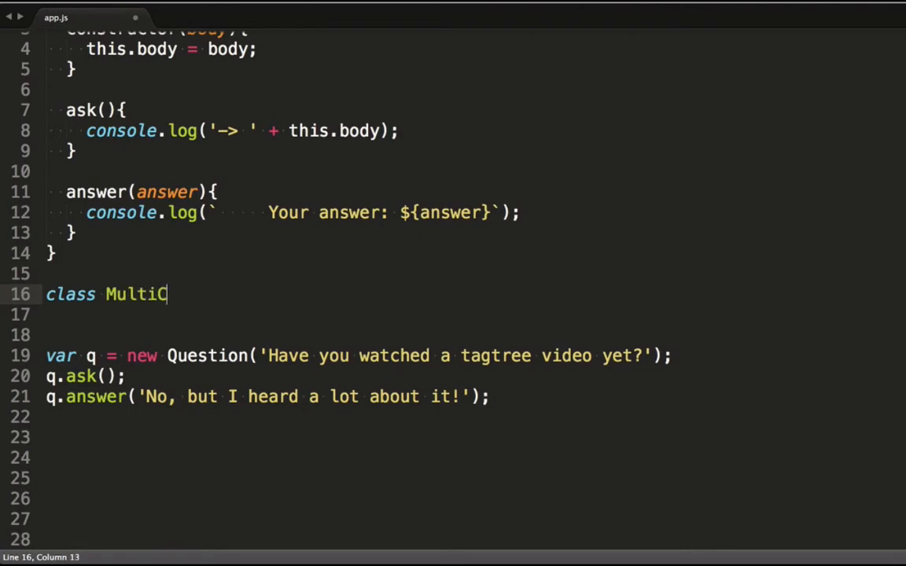
type("hoiceQues")
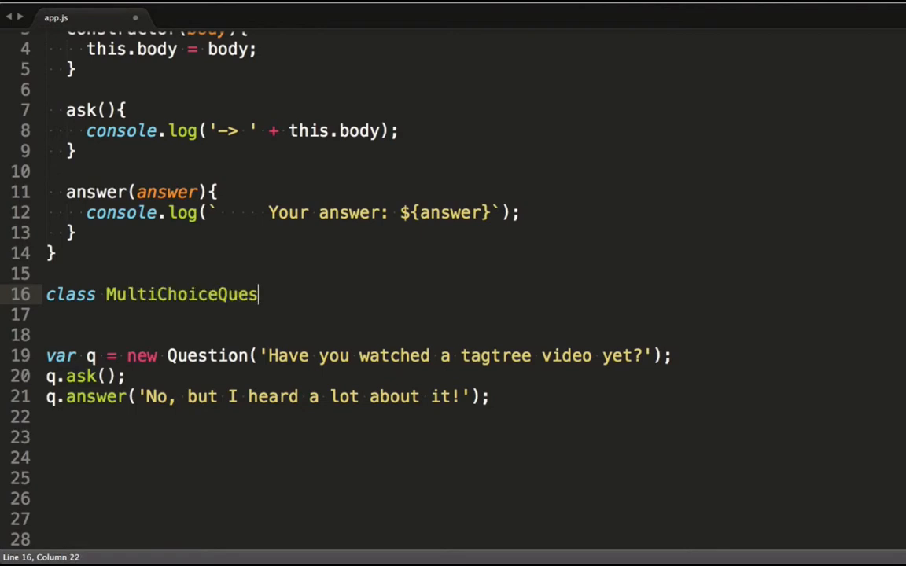
type("tion extends")
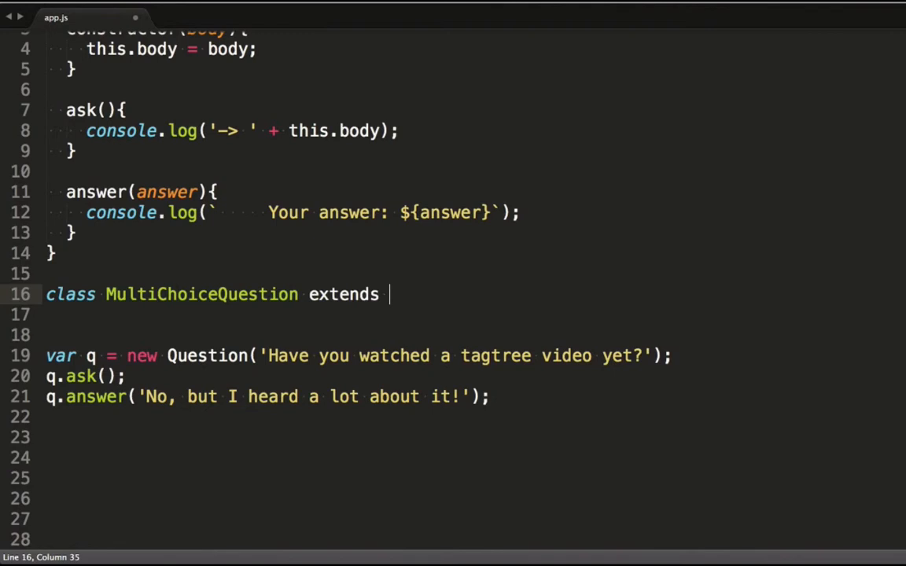
type("Question")
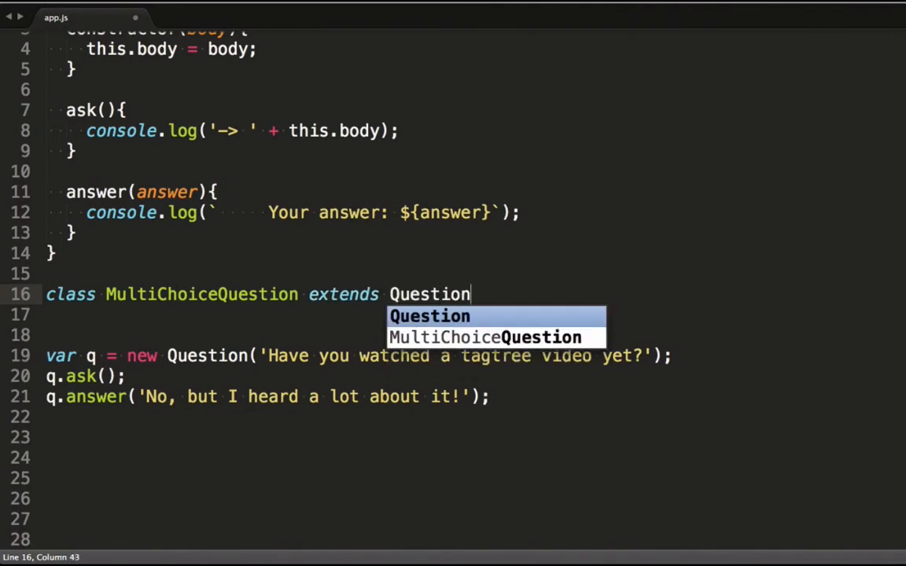
key("Escape")
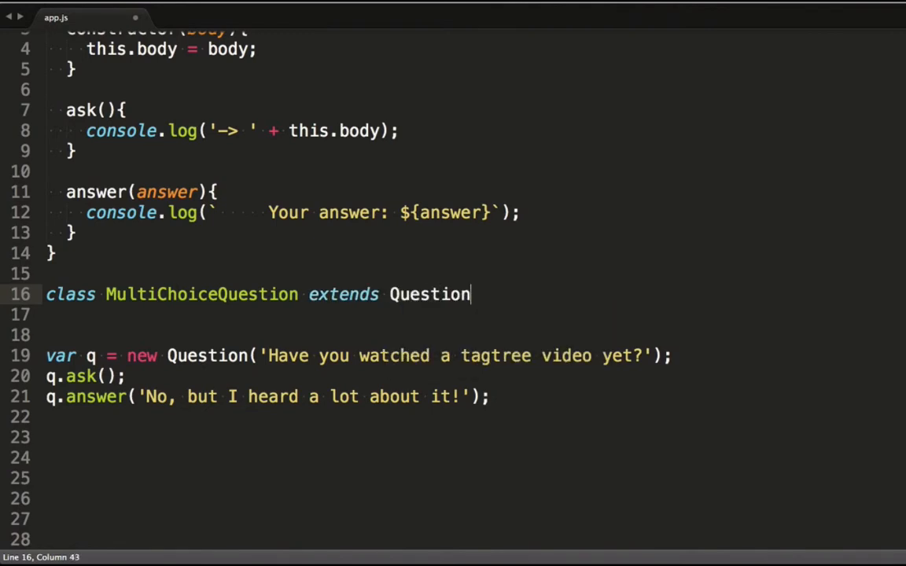
type("{")
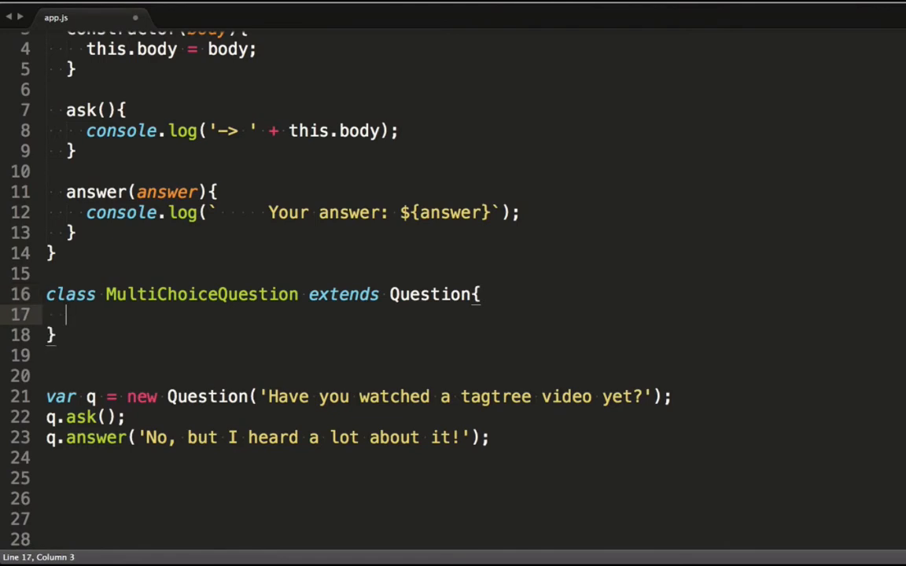
Step: Add an empty constructor(body, choices) inside MultiChoiceQuestion
type("constructor(")
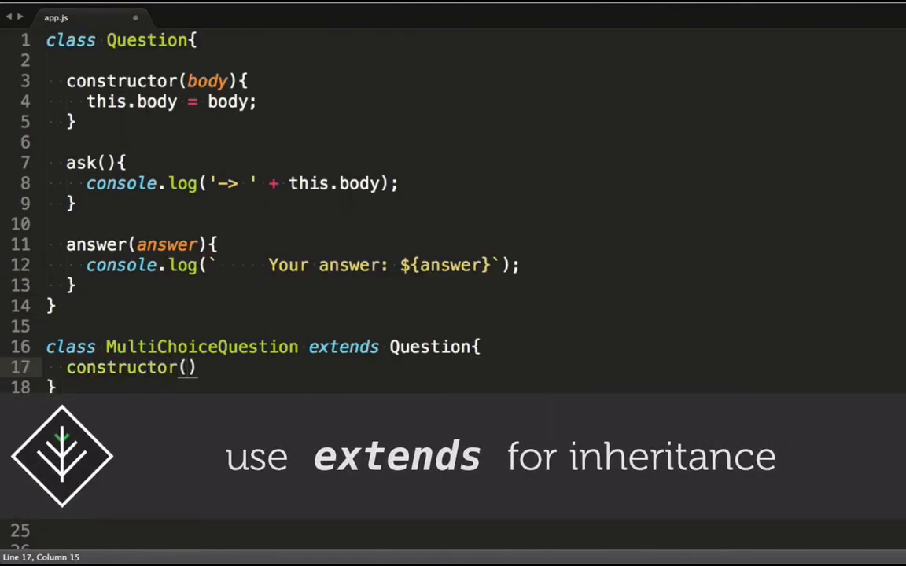
type("body")
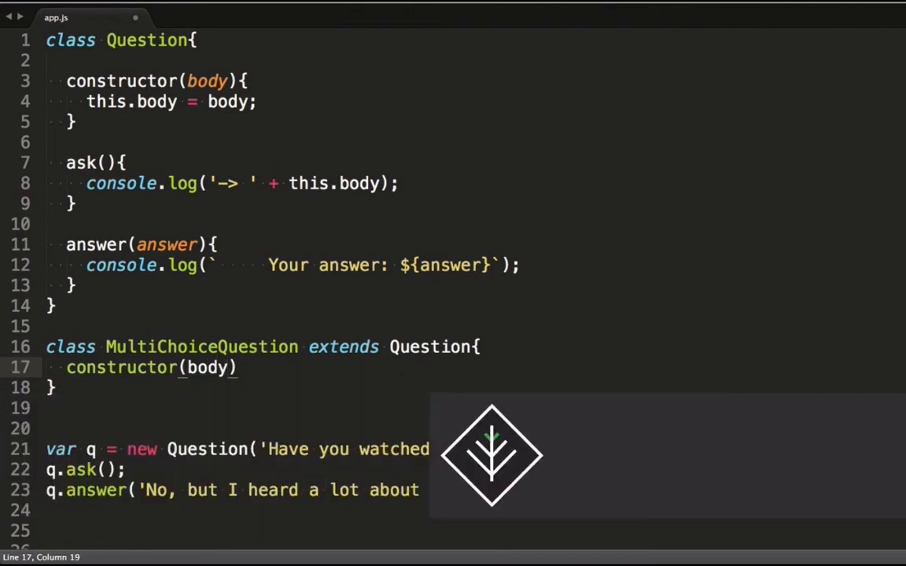
type(", c")
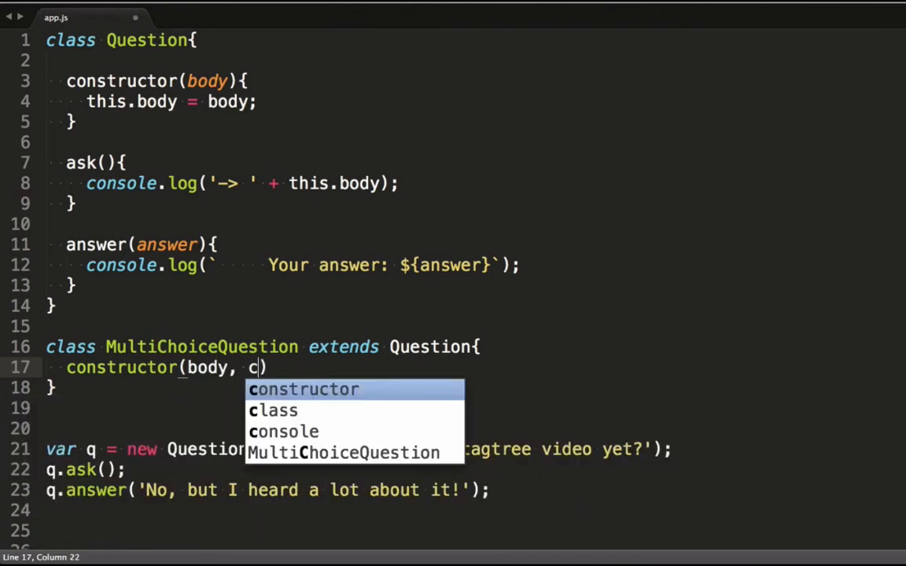
type("hoices")
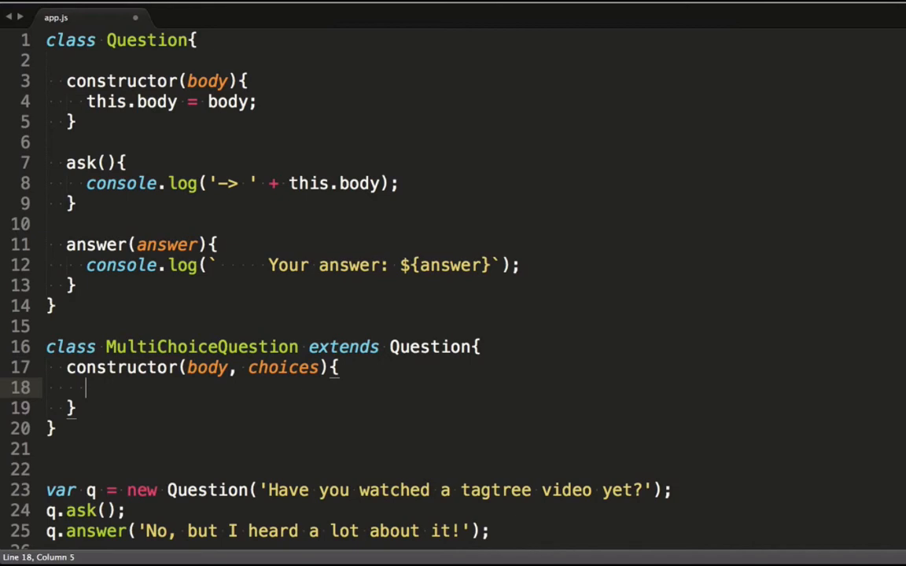
Step: Fill the constructor with super(body); and this.choices = choices;
key("ctrl+z")
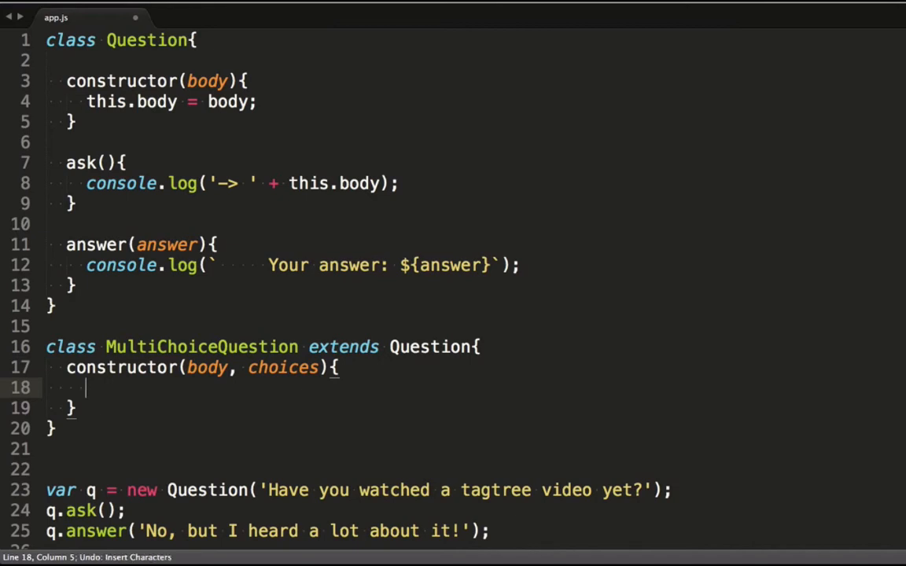
type("super()")
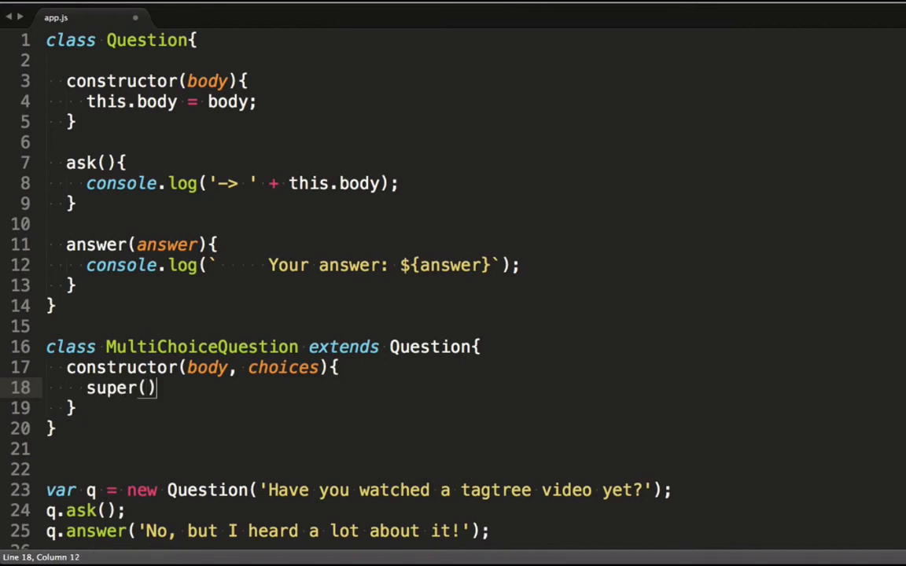
type("body;")
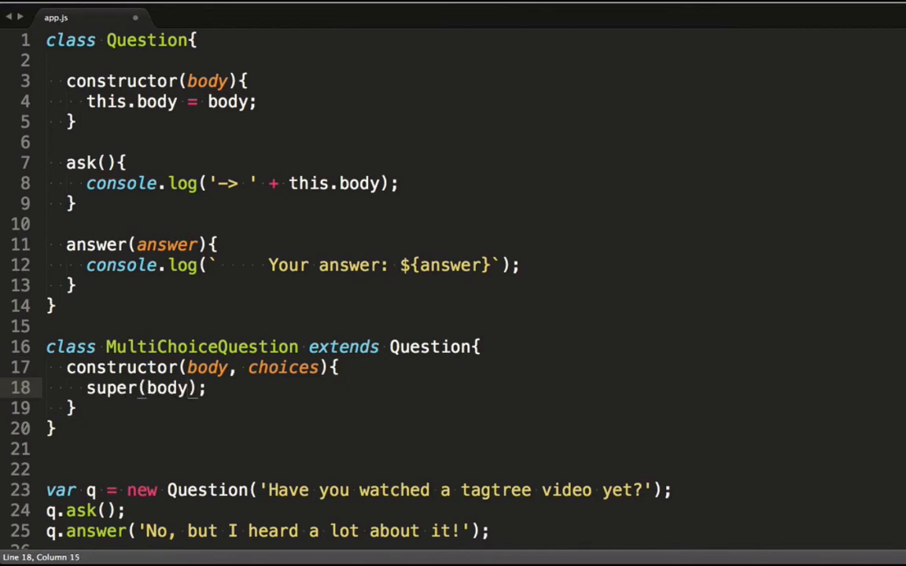
key("enter")
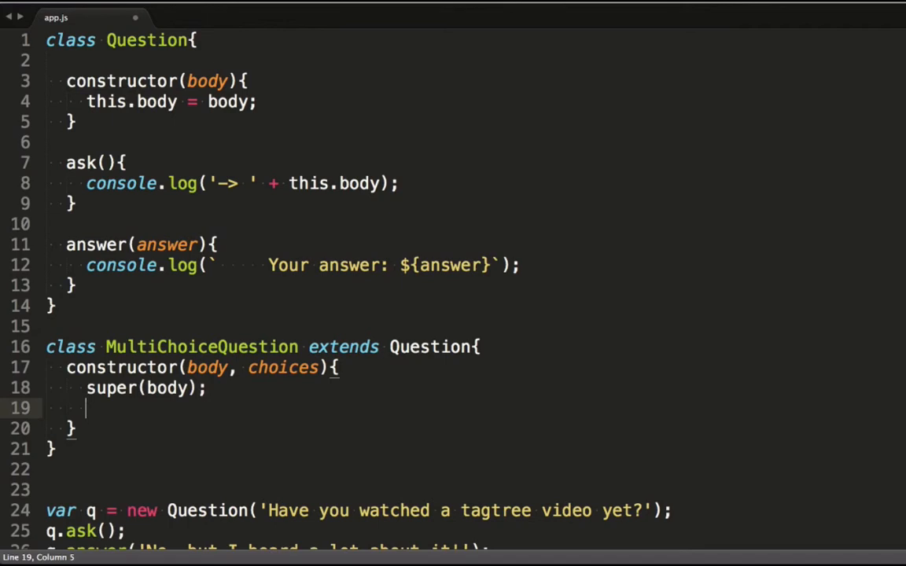
type("this.choices")
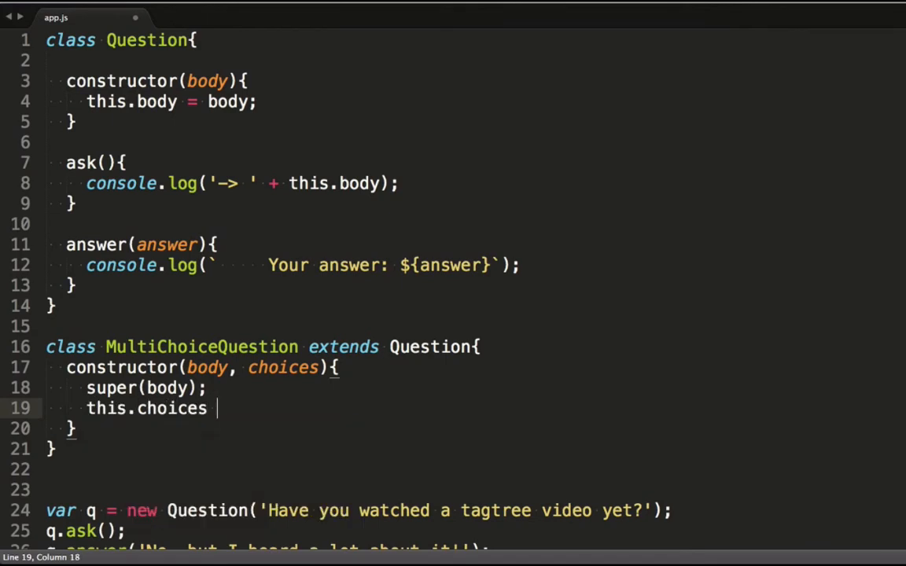
type("= choices;")
type("ask(){")
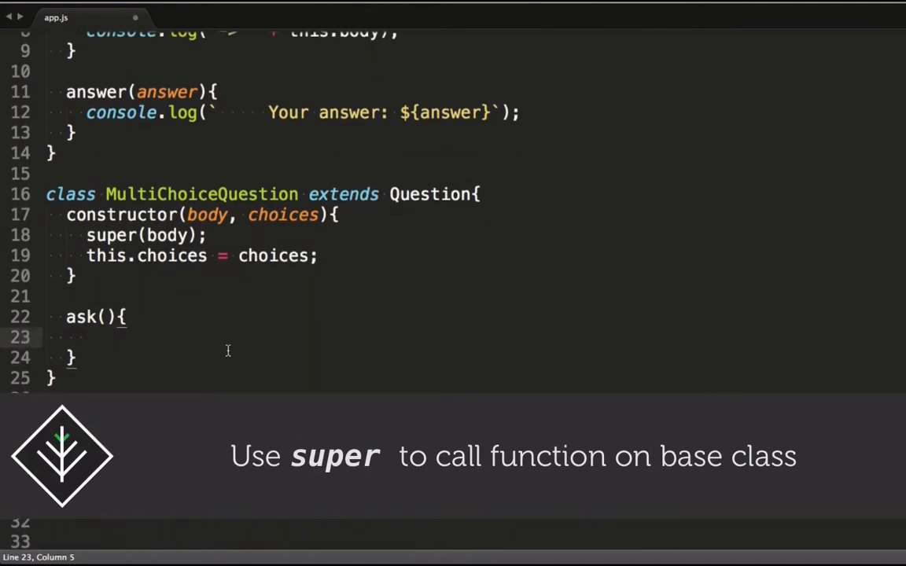
Step: Start ask() with a for (var choice of this.choices) loop
type("sup")
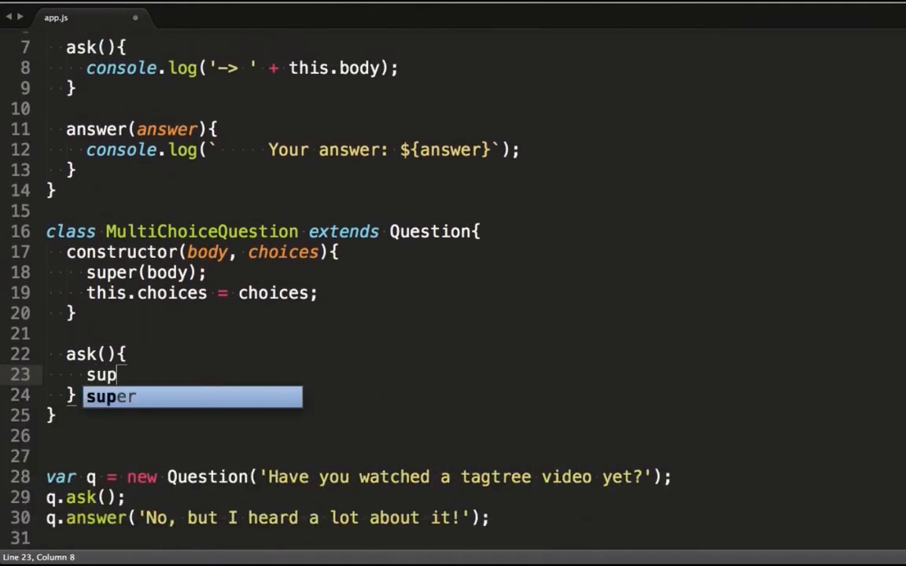
key("Tab")
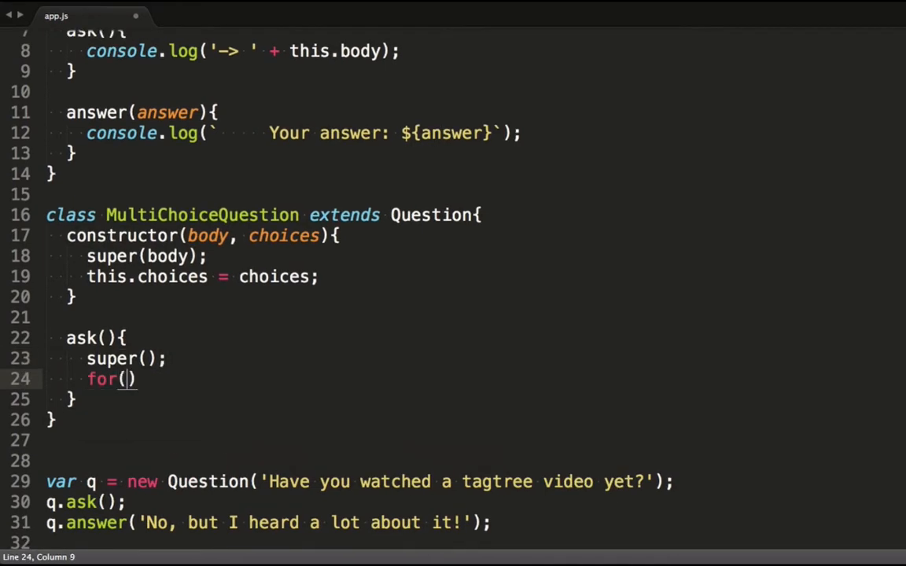
type("var choice of tt")
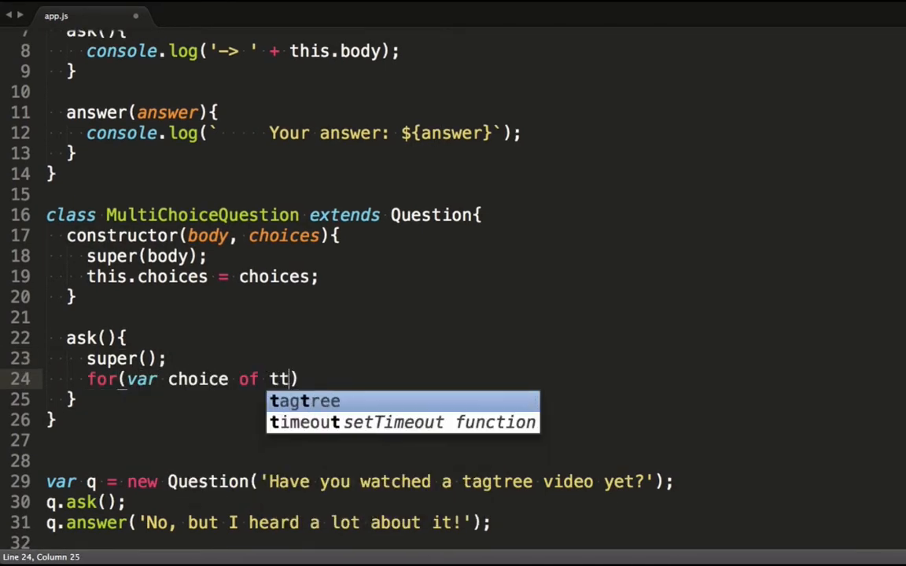
type("his.choices")
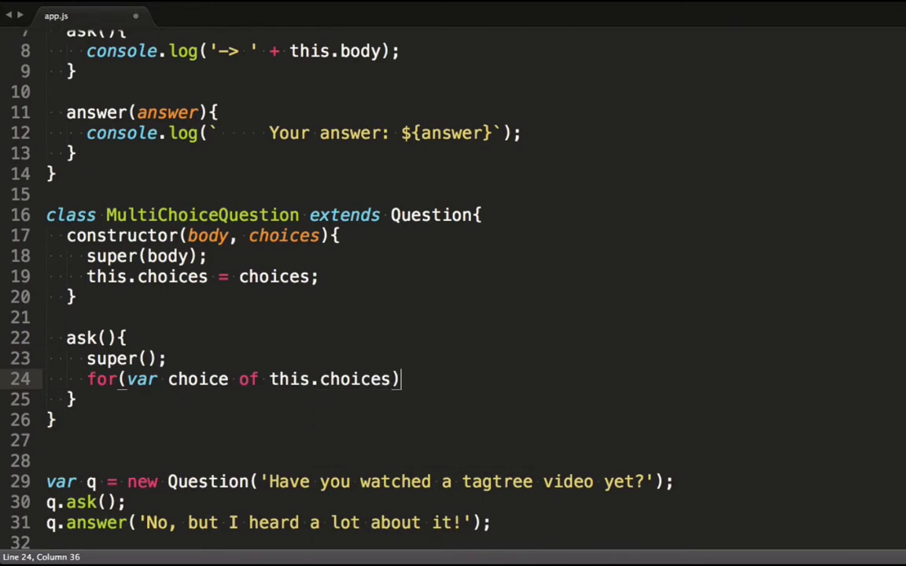
type("{")
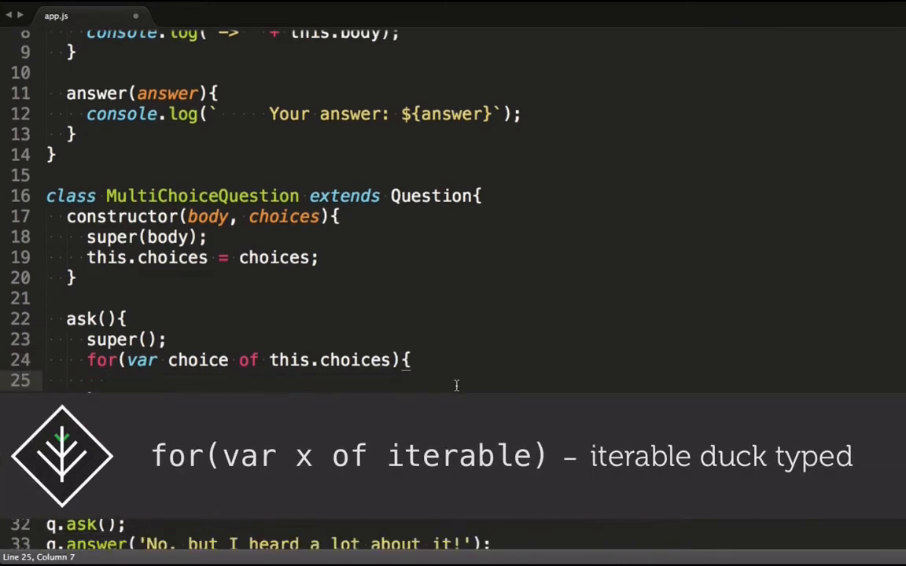
scroll("down", 3)
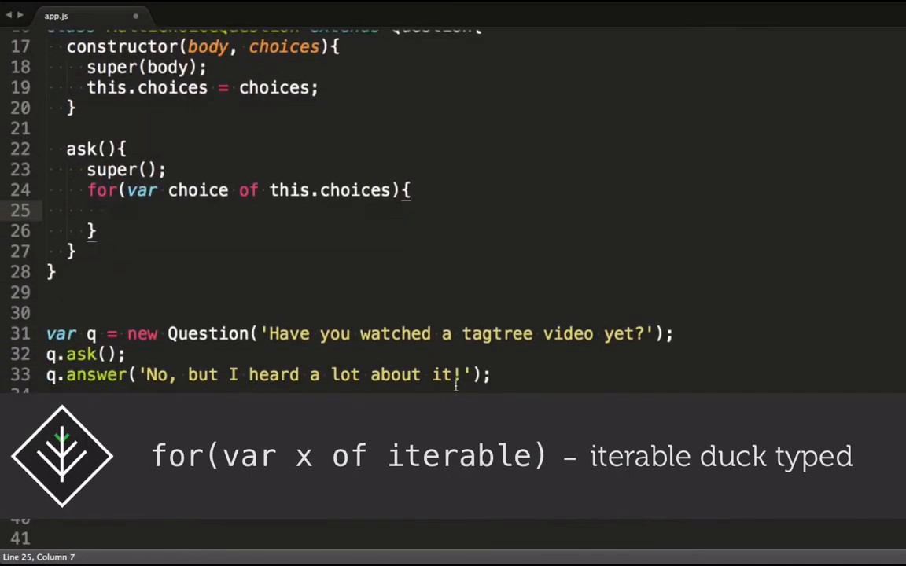
Step: Log `${this.choices.indexOf(choice)} - ${}` for each choice inside the loop
type("console.log")
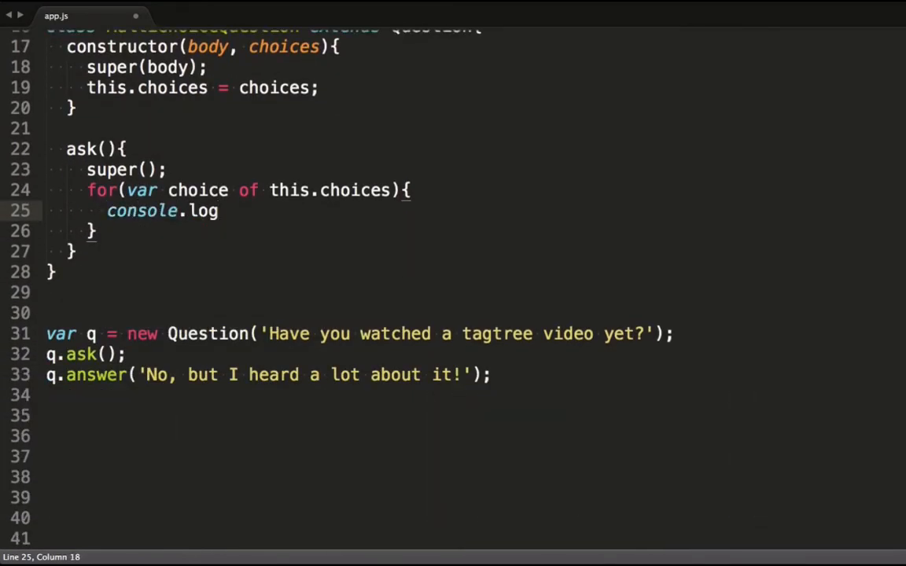
type("(`)")
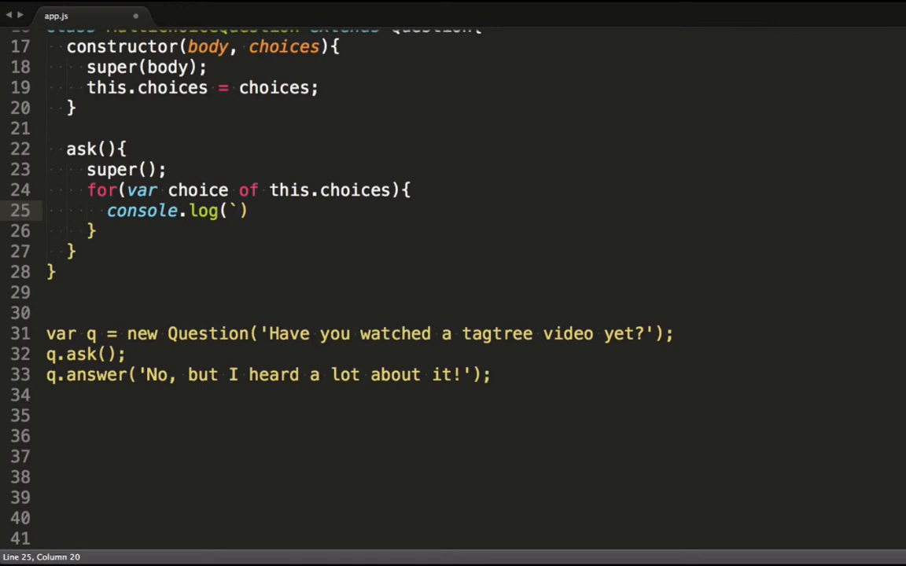
type("${}")
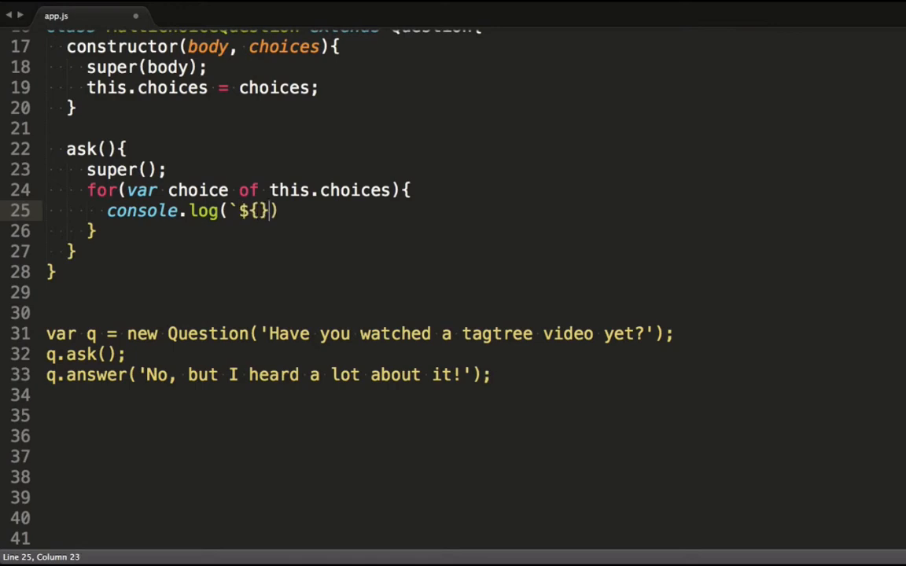
type("choice")
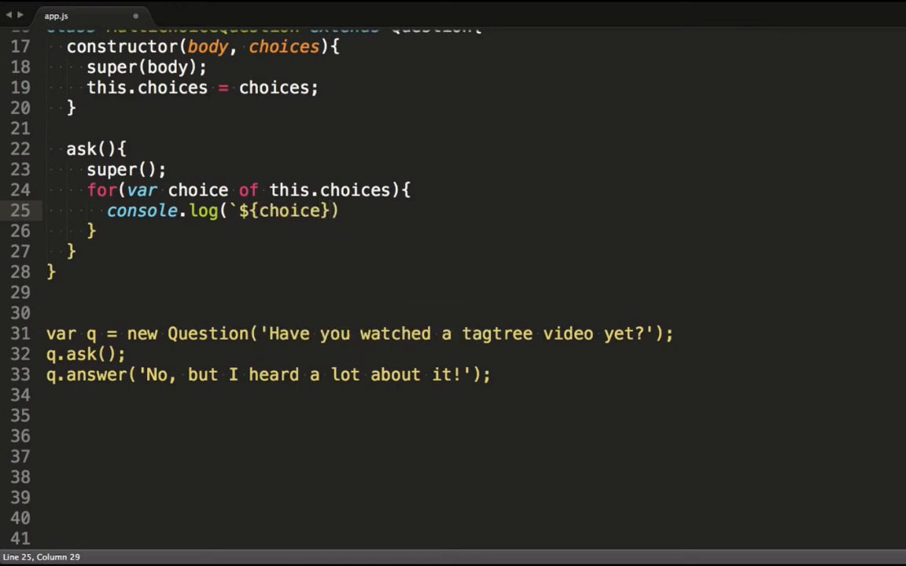
type("- ${}")
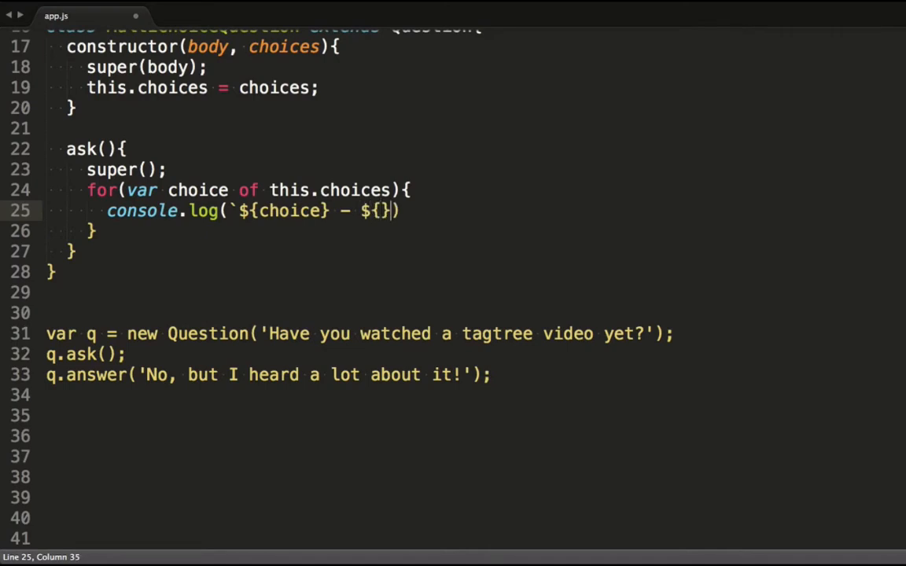
type("`")
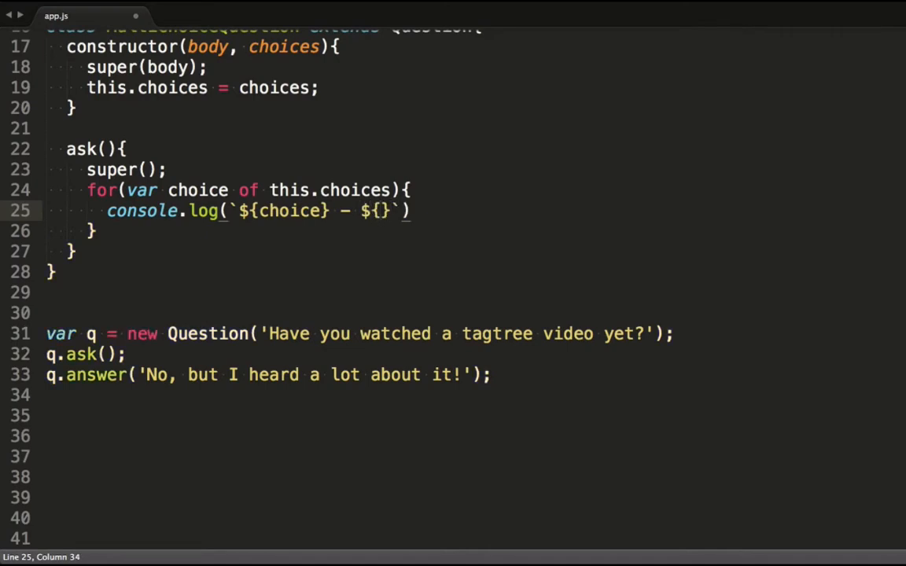
double_click(290, 210)
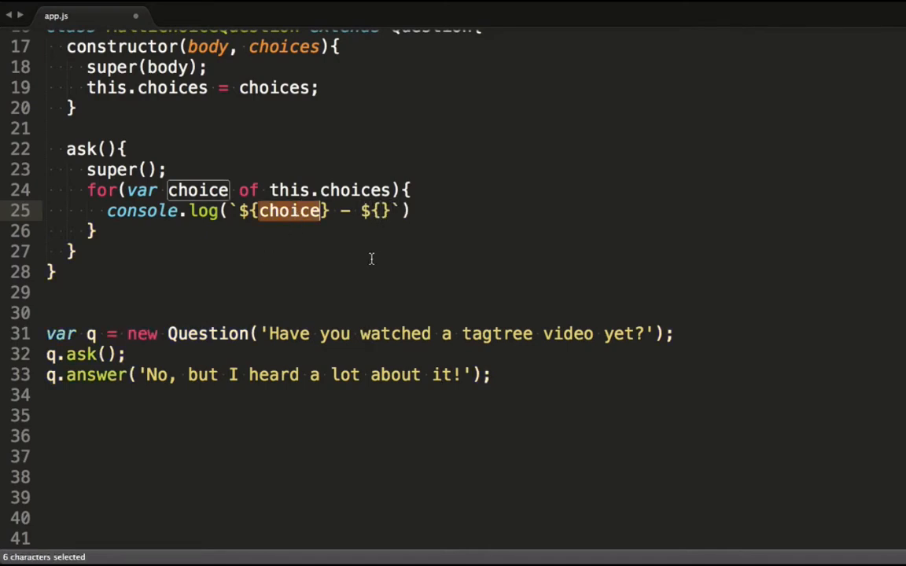
type("this.")
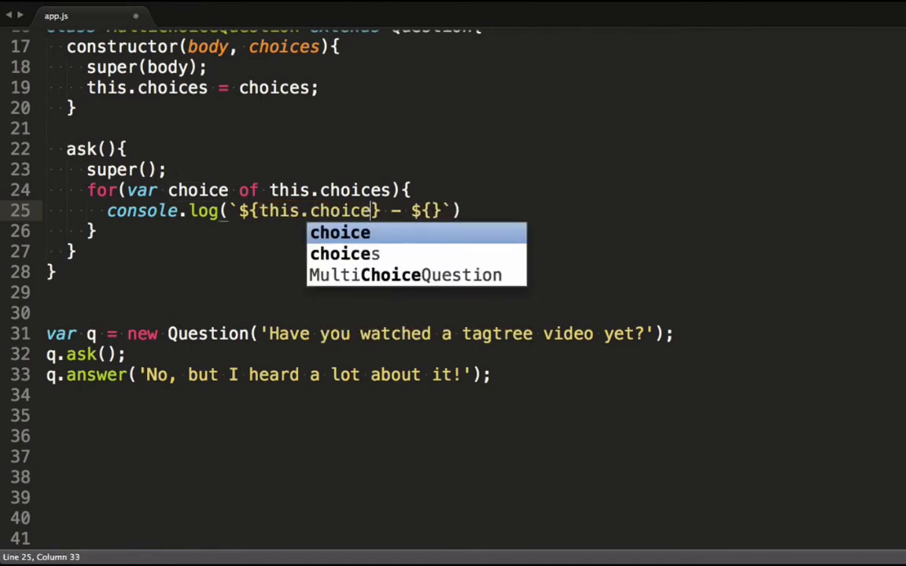
type("s.indexOf()")
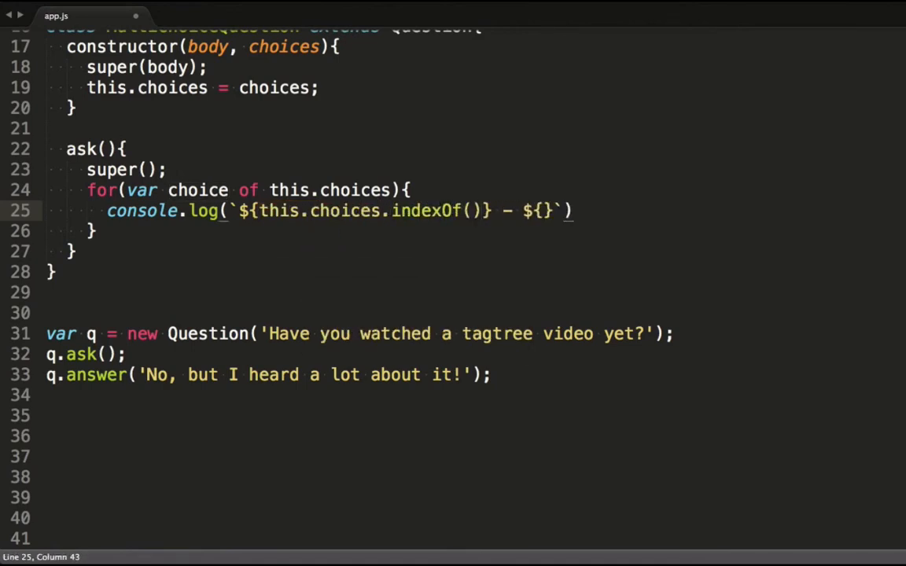
type("choice")
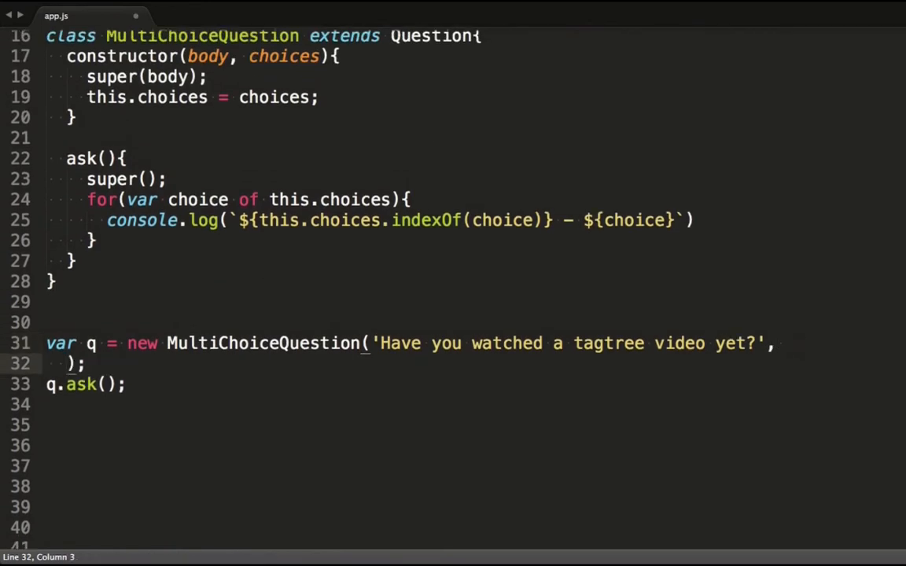
Step: Pass the choices array ['Yes', 'No', 'Hmm.. not sure'] to new MultiChoiceQuestion
type("[]")
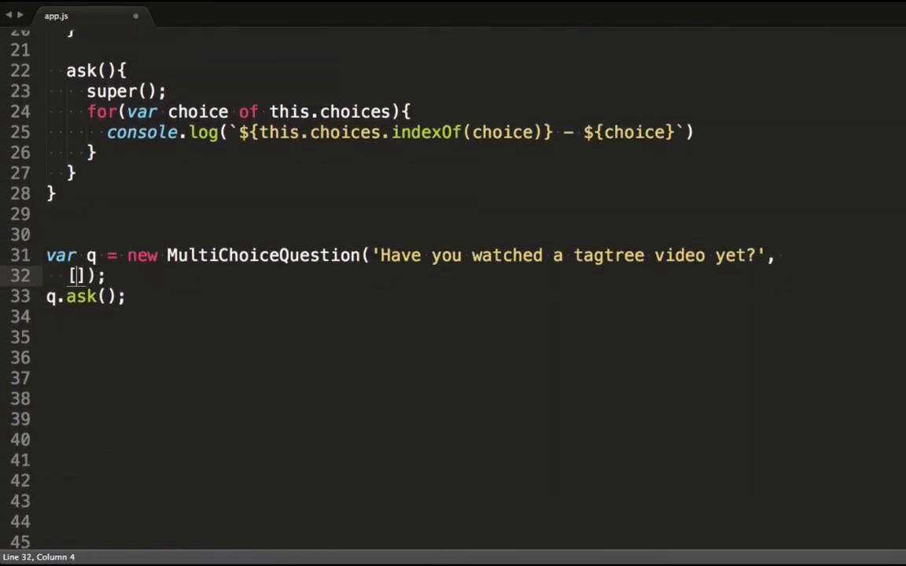
type("Yes', 'No',")
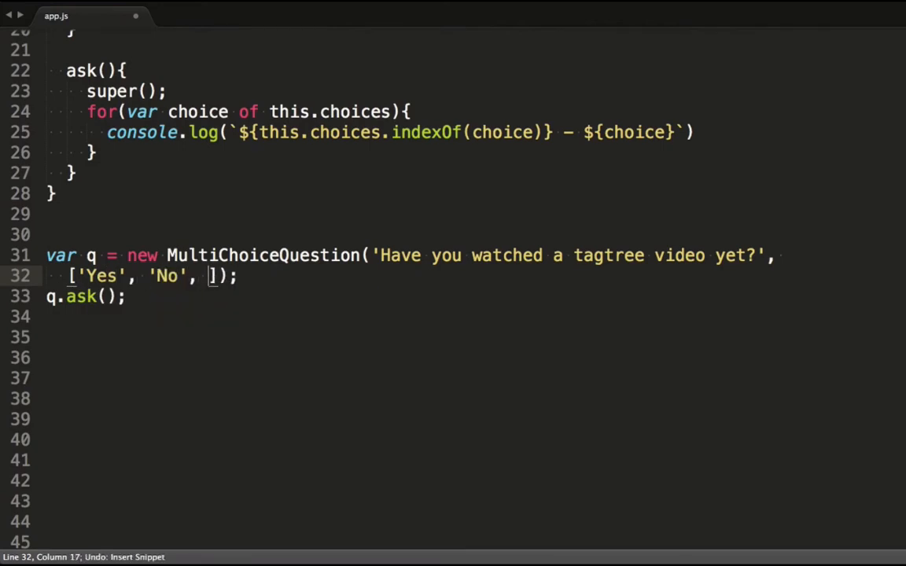
type("Hmm.. not'")
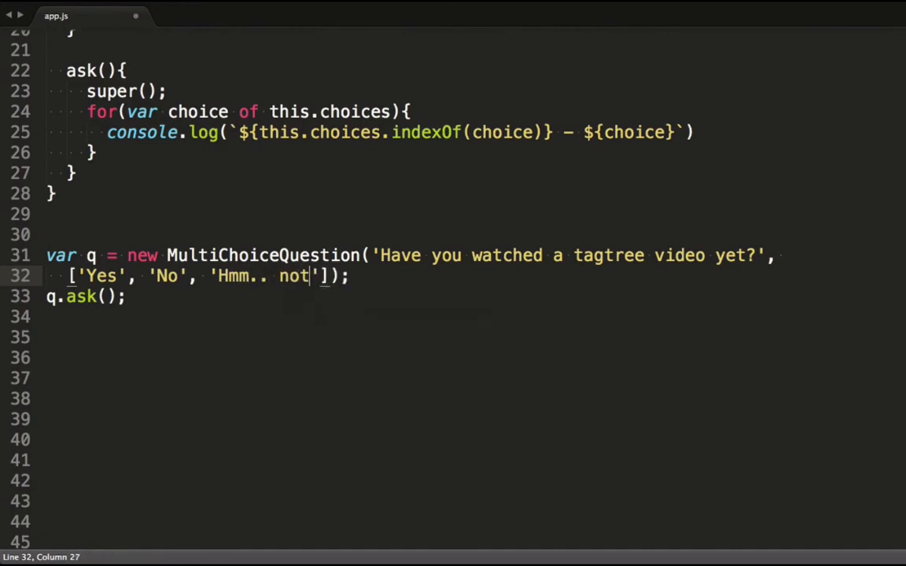
type("sure")
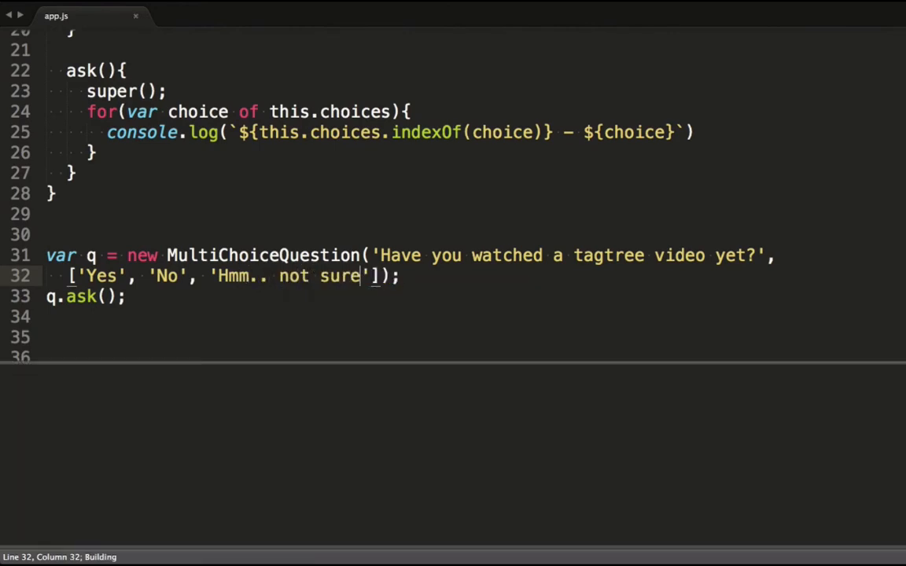